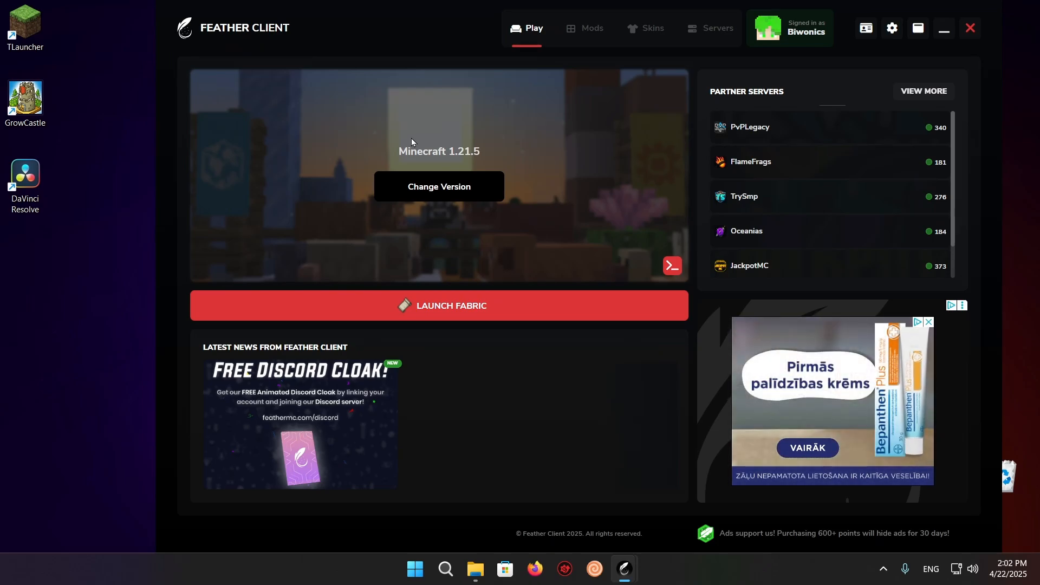
{"action": "mouse_move", "coordinate": [436, 168]}
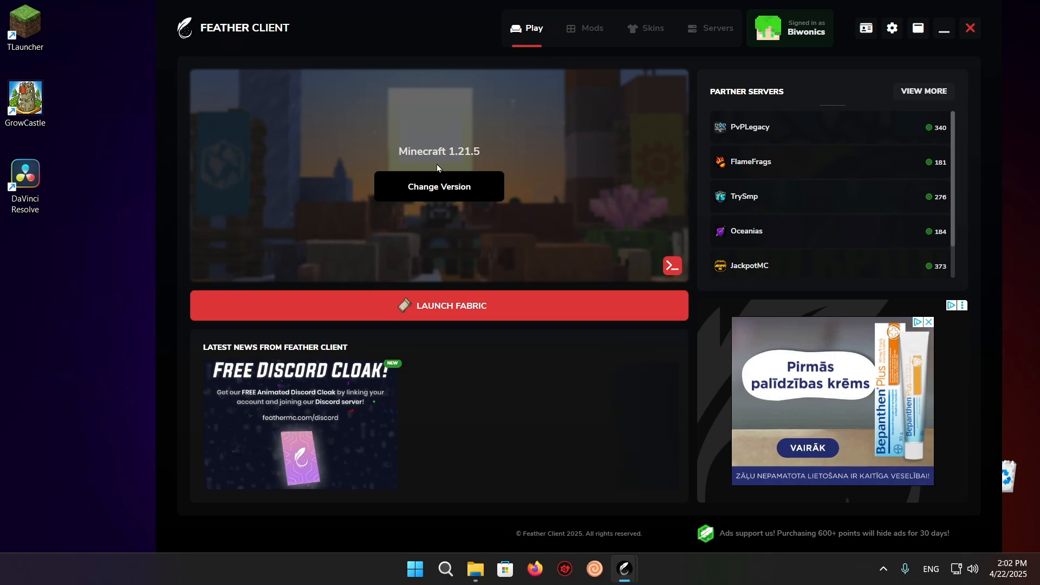
Go to the Mods section to manage the 1.21.5 Fabric profile's installed mods.
{"action": "left_click", "coordinate": [584, 28]}
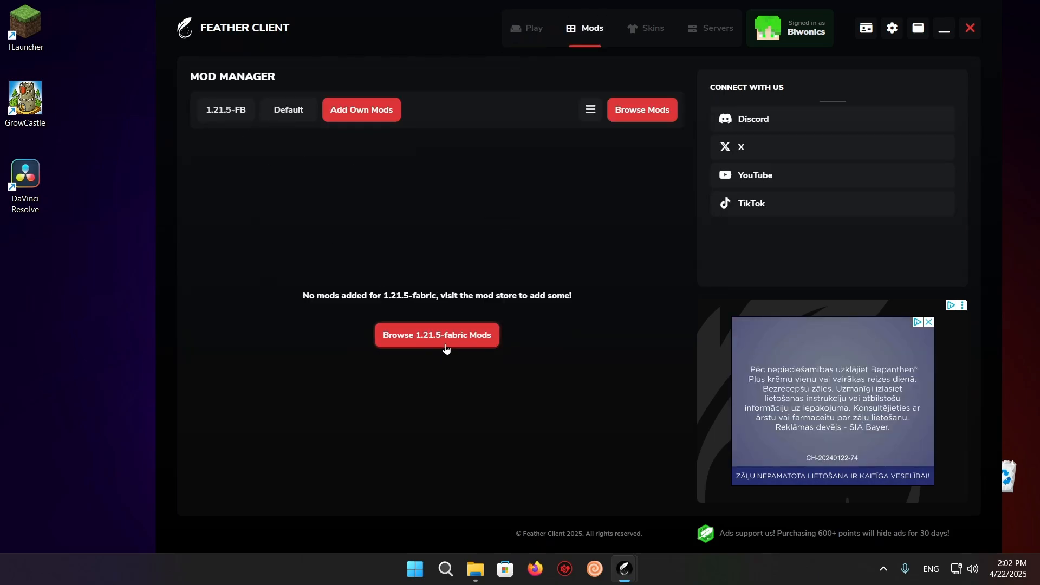
Search the 1.21.5-fabric mod store for 'Distant' and bring up Distant Horizons' details.
{"action": "left_click", "coordinate": [436, 335]}
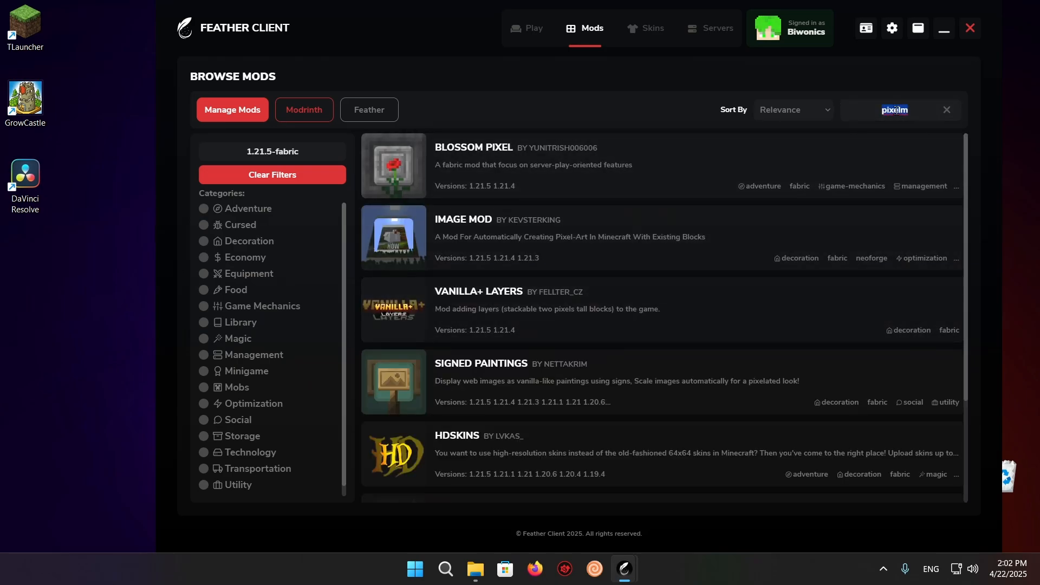
{"action": "type", "text": "Distant"}
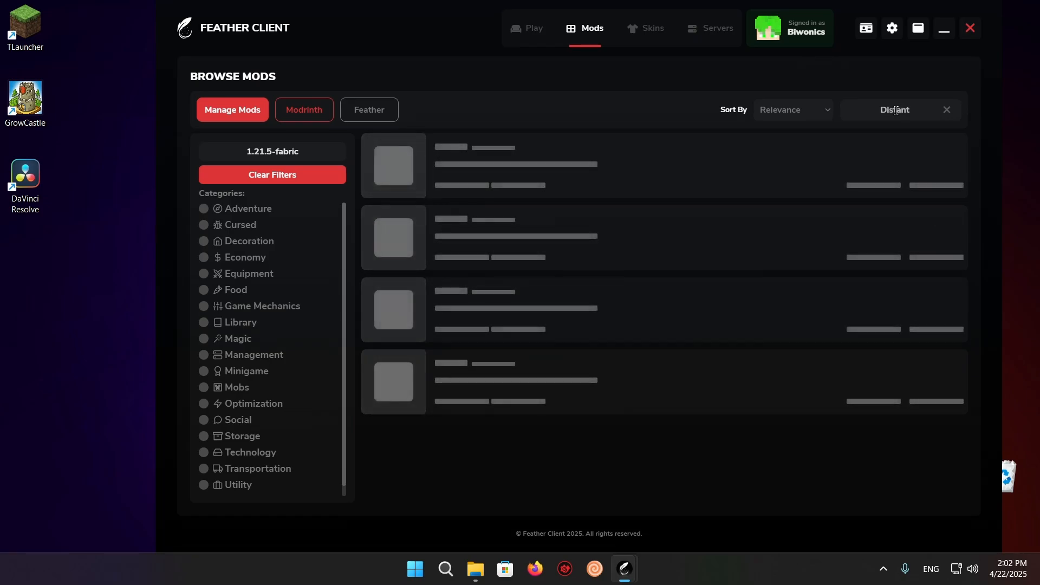
{"action": "type", "text": "Distant"}
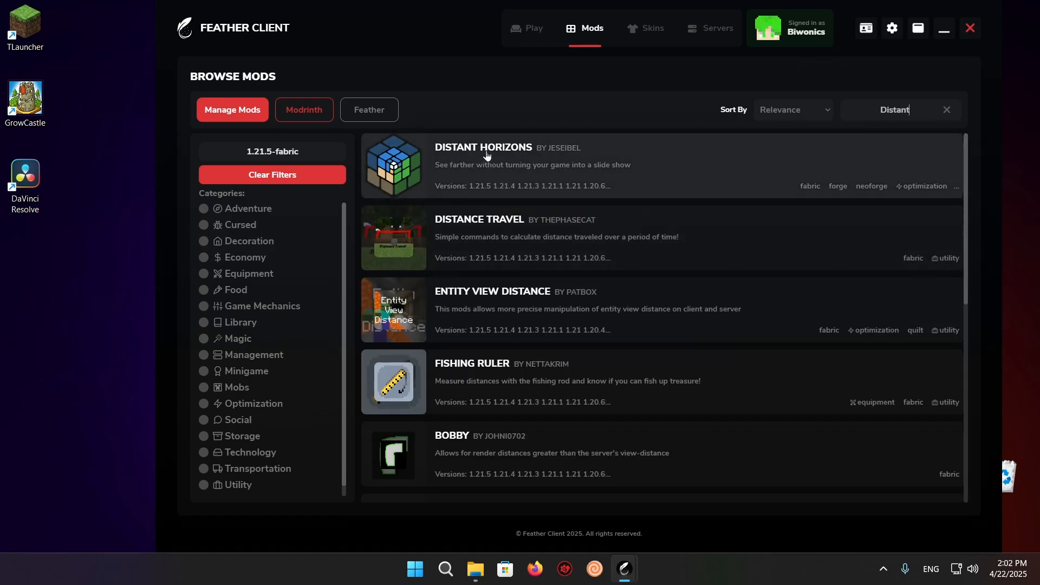
{"action": "left_click", "coordinate": [482, 147]}
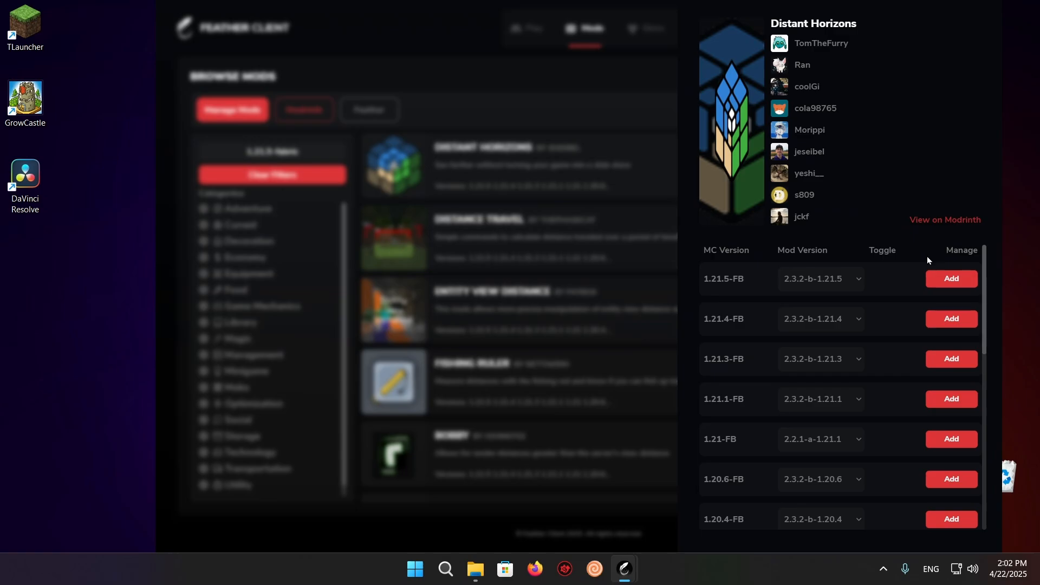
Add Distant Horizons for Minecraft 1.21.5 Fabric and return to the installed mods list.
{"action": "left_click", "coordinate": [951, 278]}
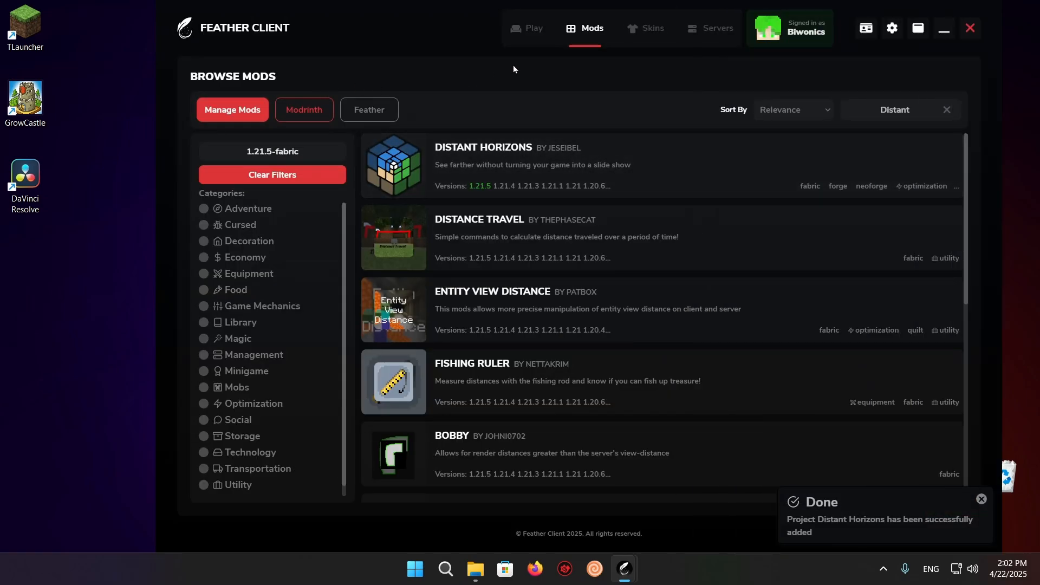
{"action": "left_click", "coordinate": [231, 110]}
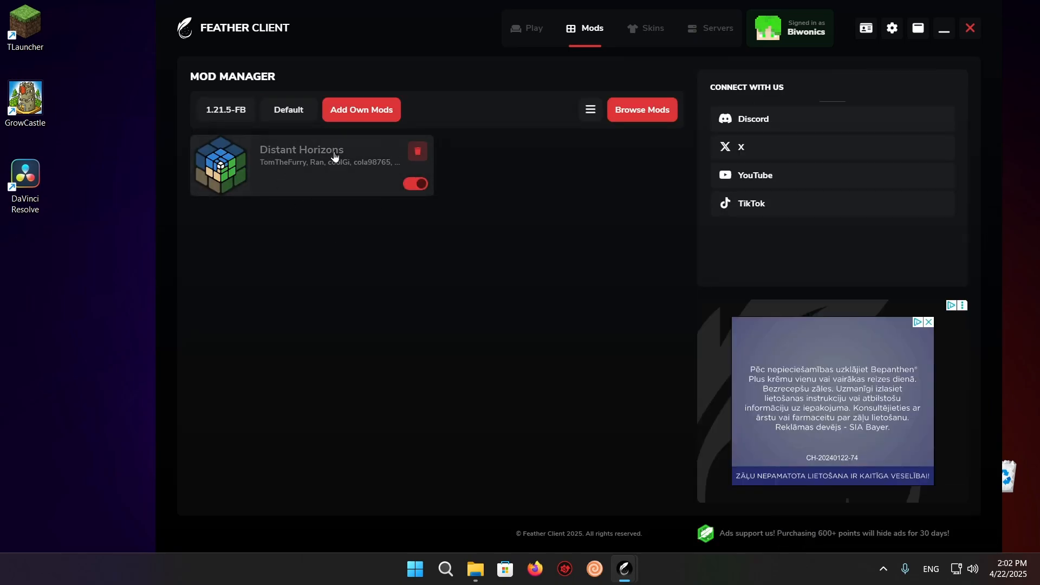
{"action": "mouse_move", "coordinate": [172, 203]}
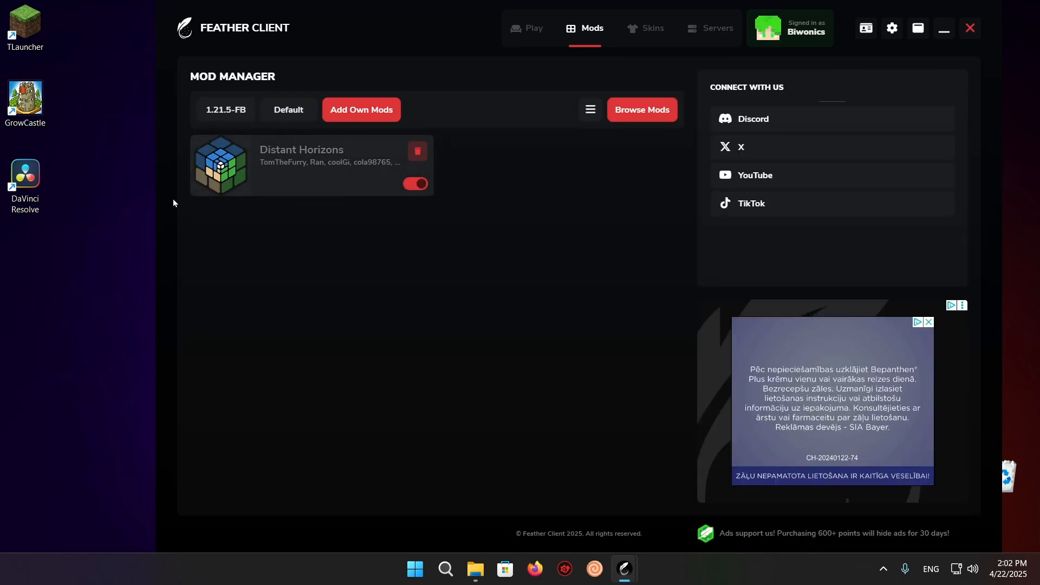
Launch Minecraft 1.21.5 with Fabric from the Play page.
{"action": "left_click", "coordinate": [532, 27]}
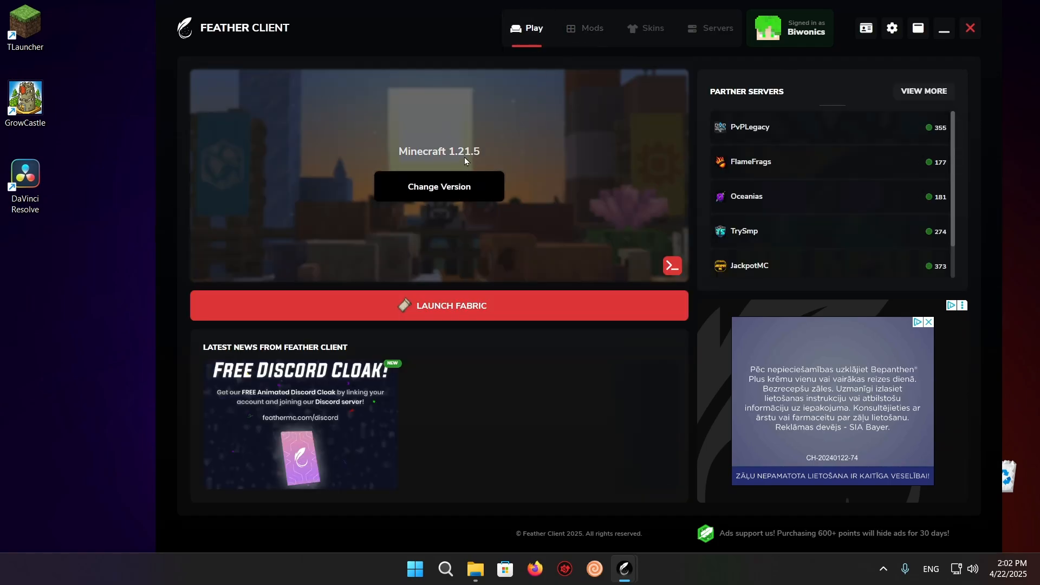
{"action": "left_click", "coordinate": [671, 266]}
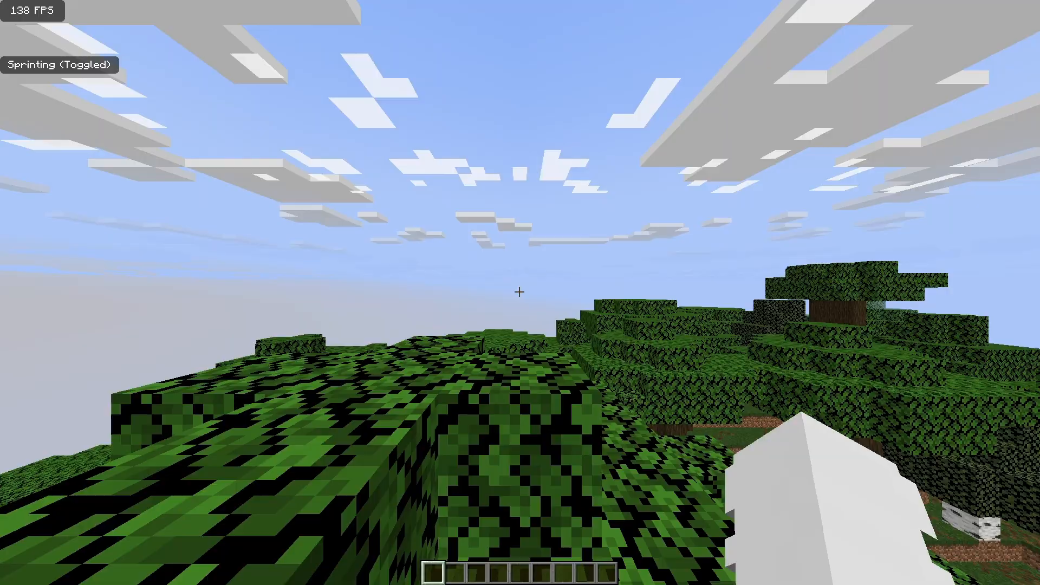
Review the Distant Horizons config (rendering on, 256-chunk LOD radius, medium quality) and accept with Done.
{"action": "key", "text": "Escape"}
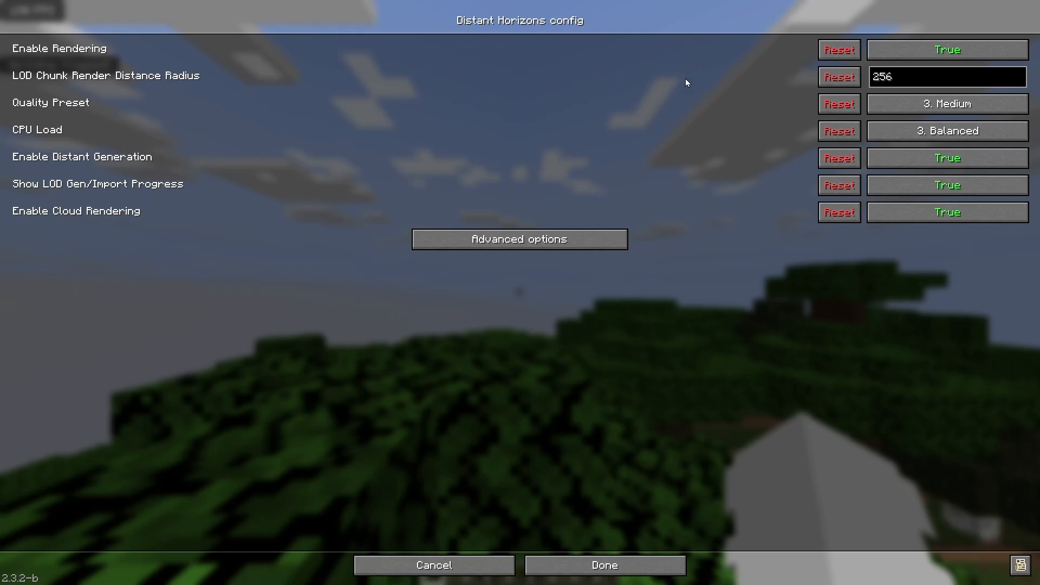
{"action": "left_click", "coordinate": [603, 565]}
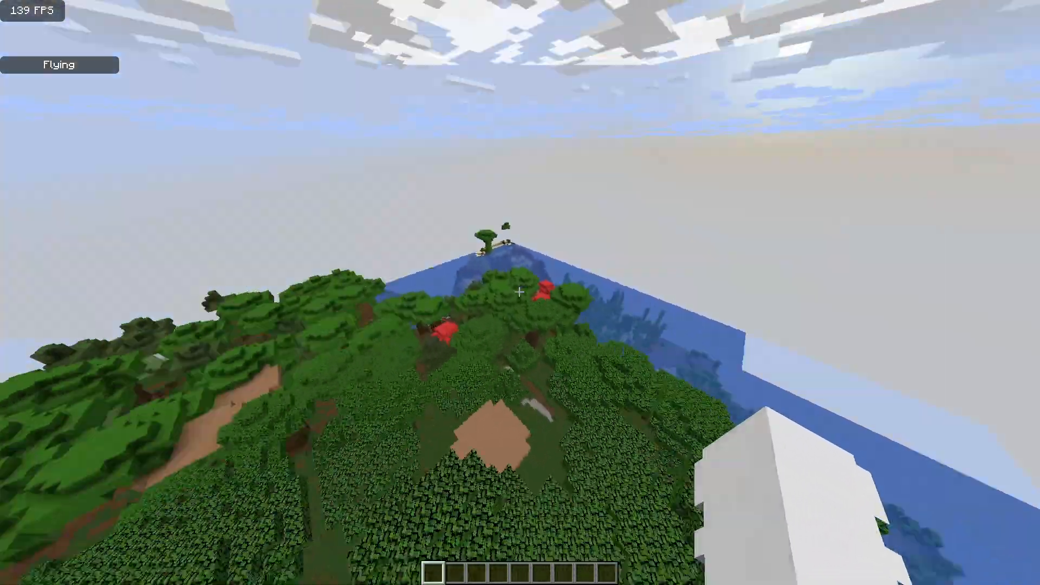
{"action": "mouse_move", "coordinate": [520, 293]}
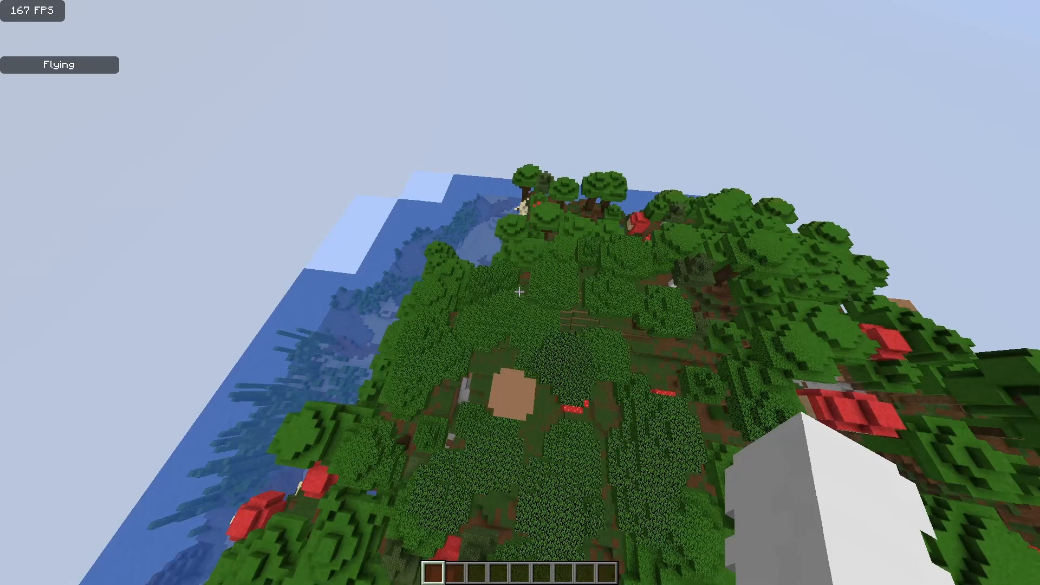